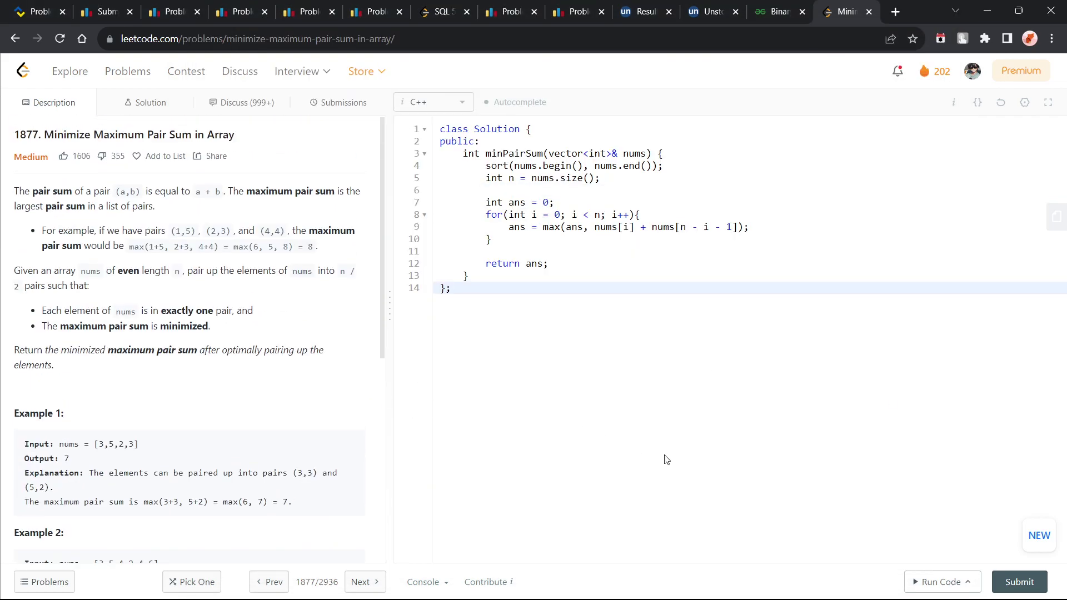
mouse_move(582, 421)
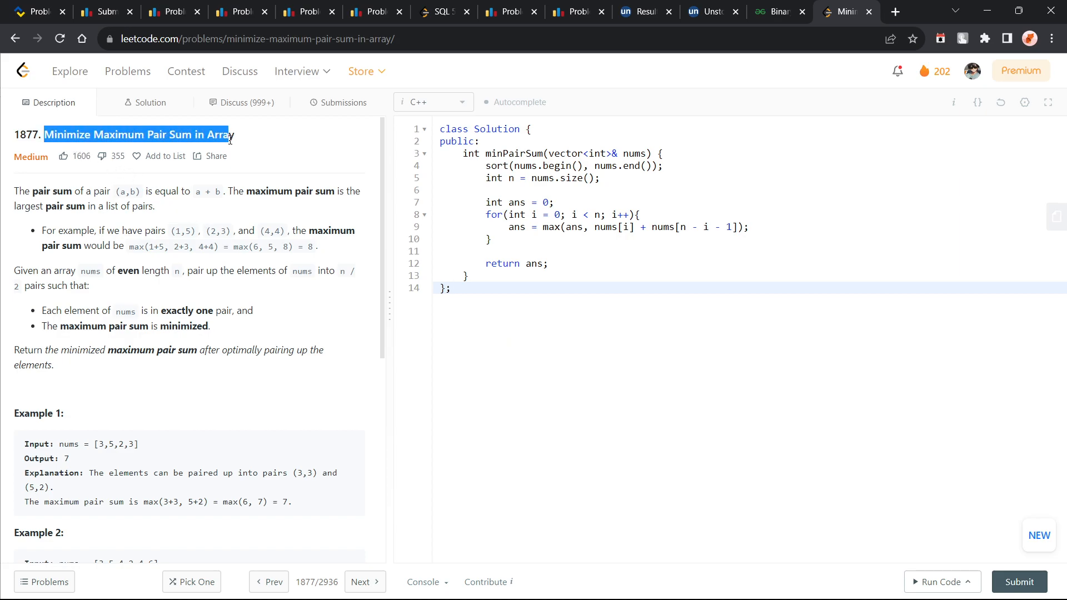
Step: Sketch the sorted array 2 3 4 4 5 6 on the whiteboard, circling 2 and 6, then close it
click(152, 199)
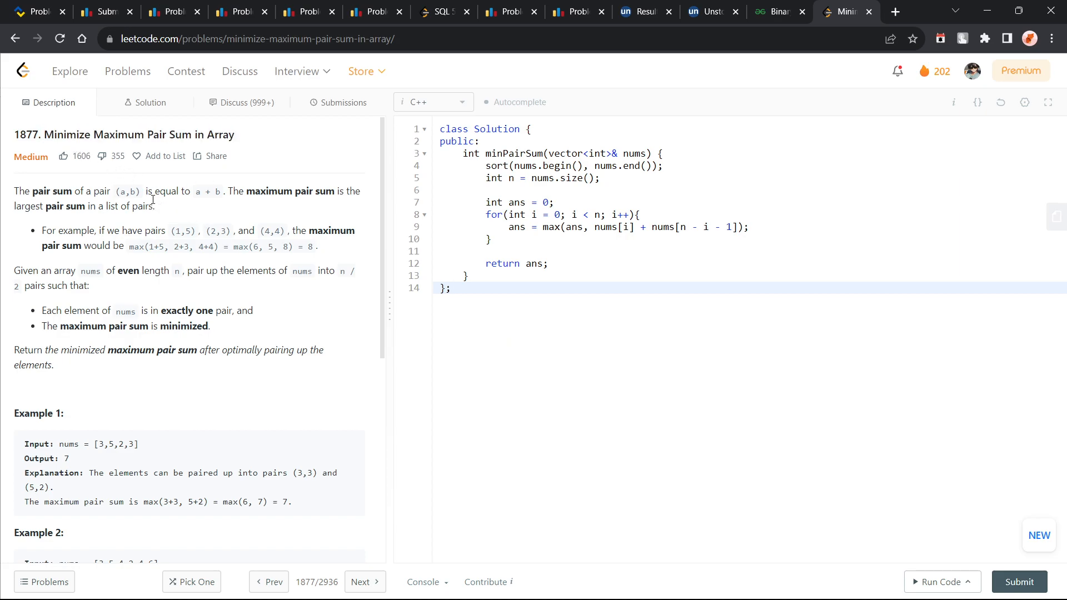
scroll(down, 3)
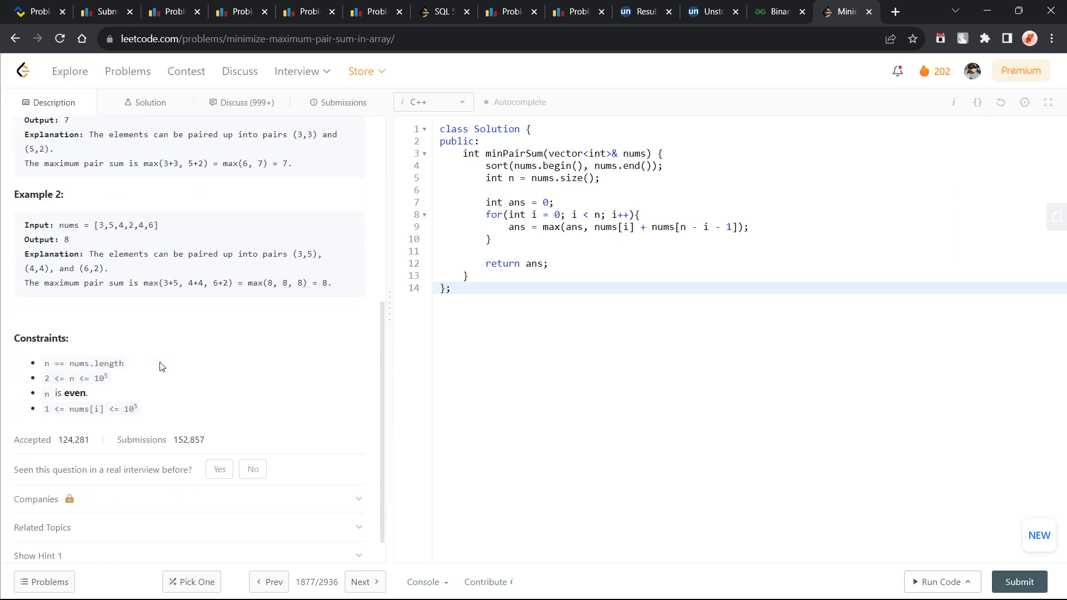
scroll(up, 3)
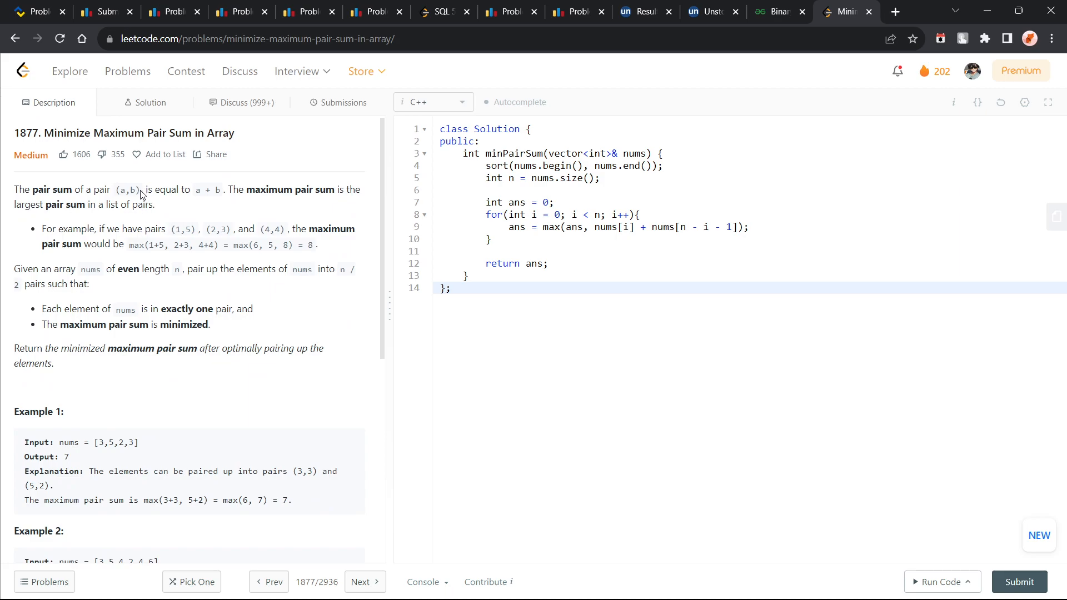
mouse_move(103, 168)
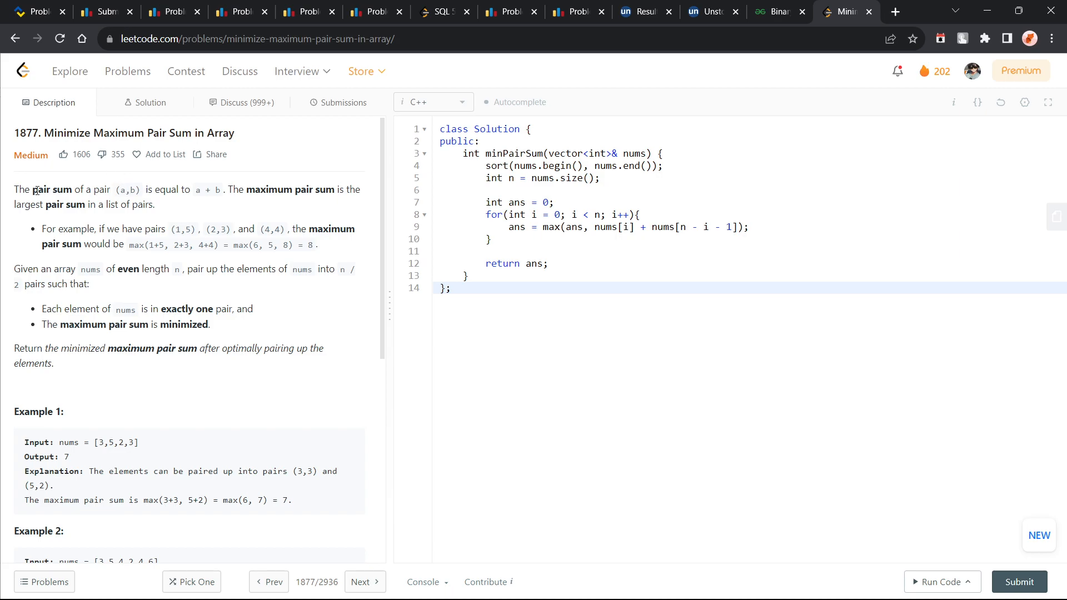
mouse_move(185, 242)
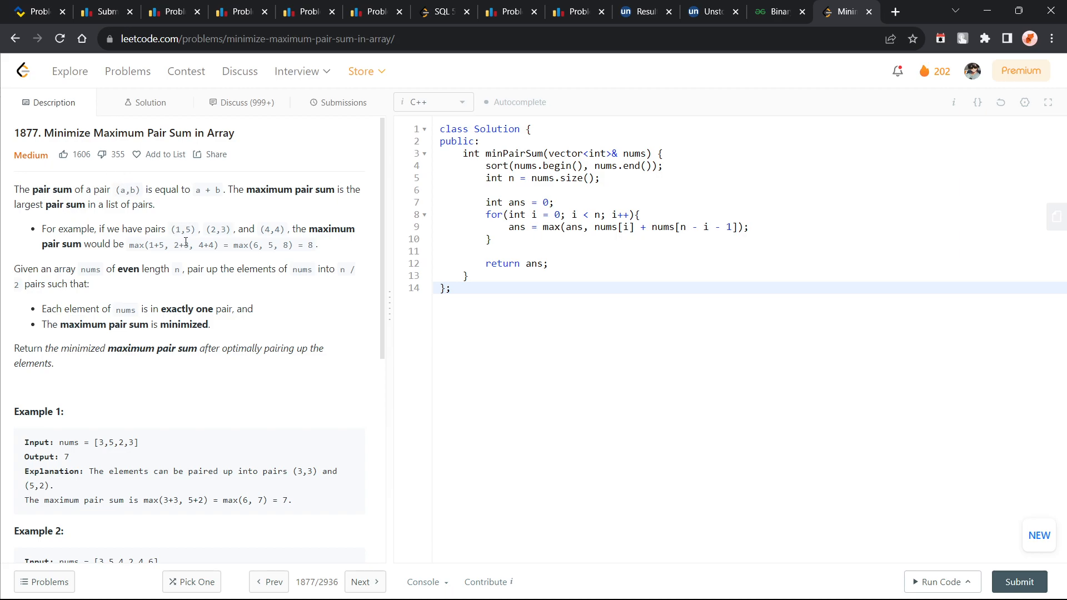
mouse_move(164, 544)
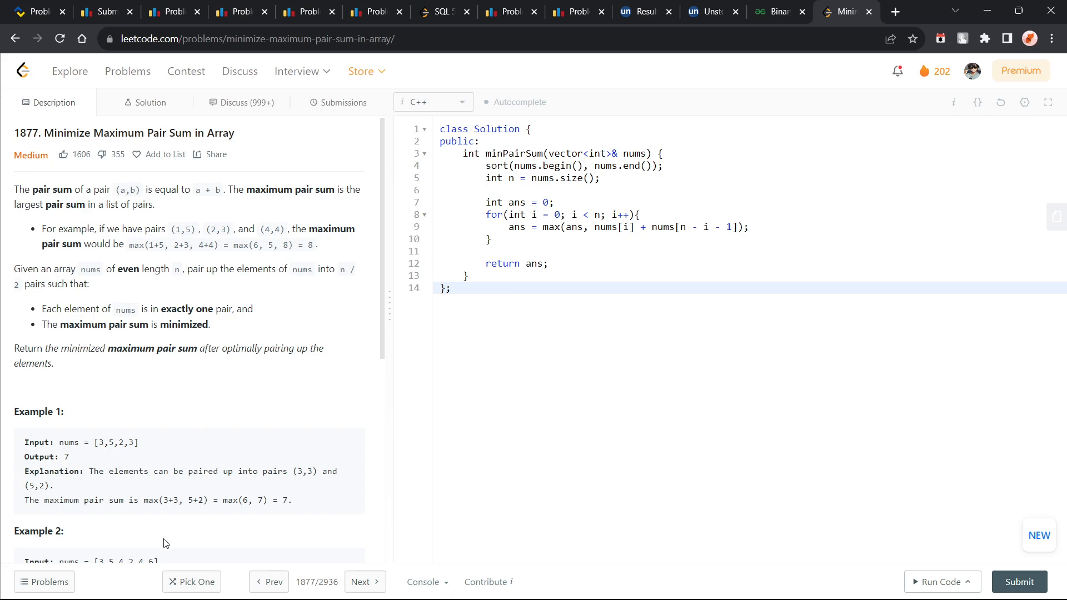
scroll(down, 3)
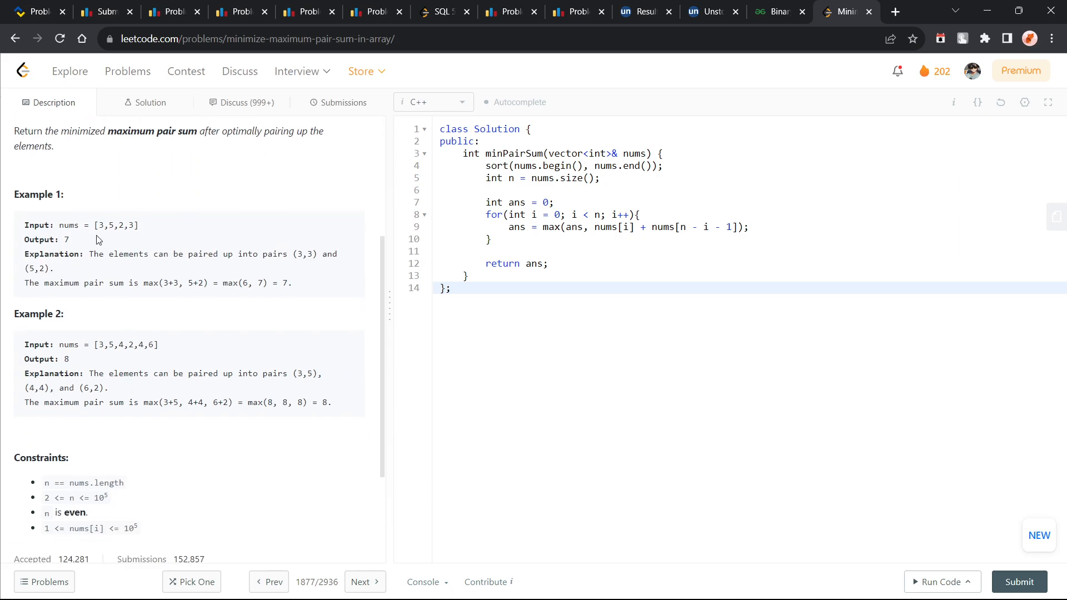
mouse_move(139, 228)
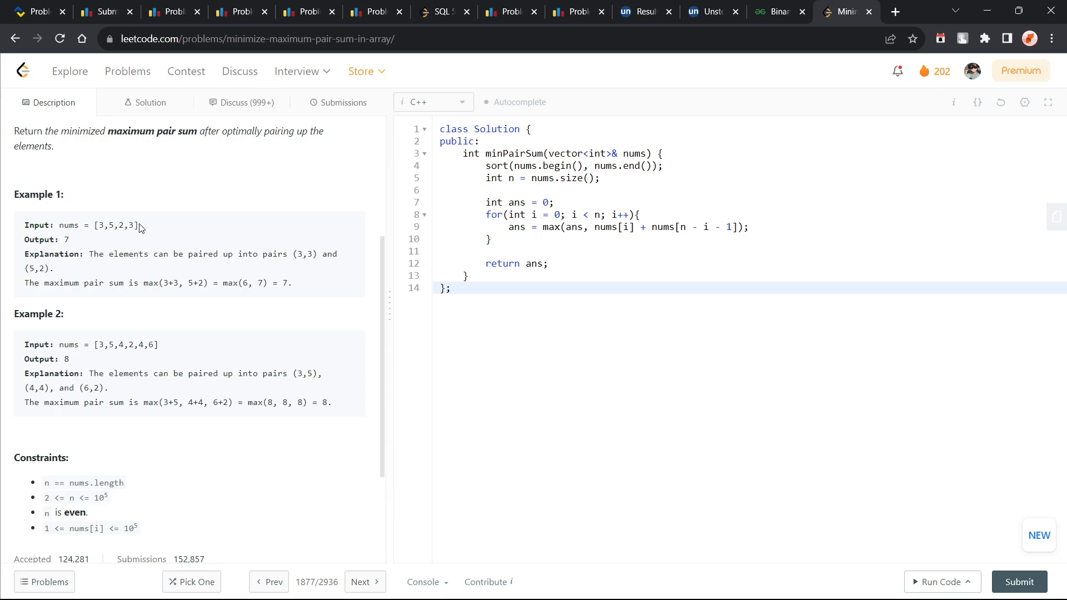
scroll(up, 3)
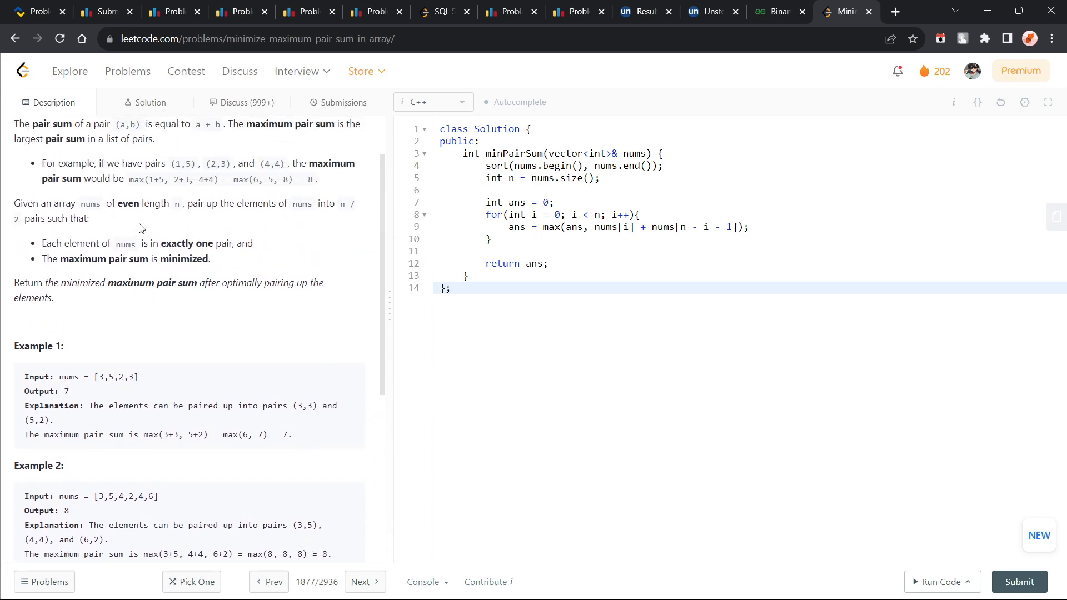
mouse_move(244, 241)
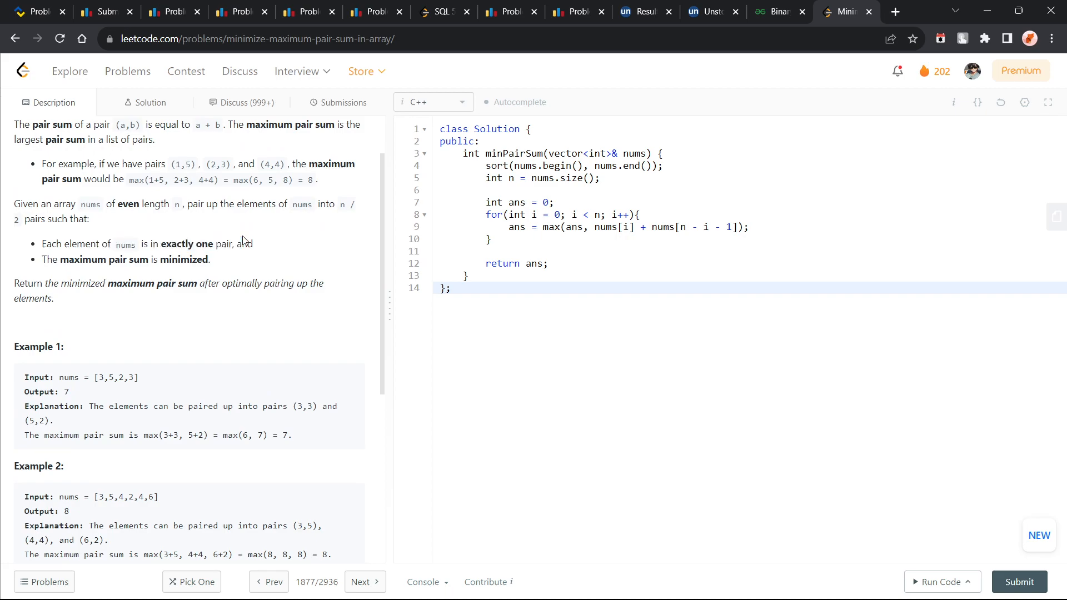
mouse_move(223, 267)
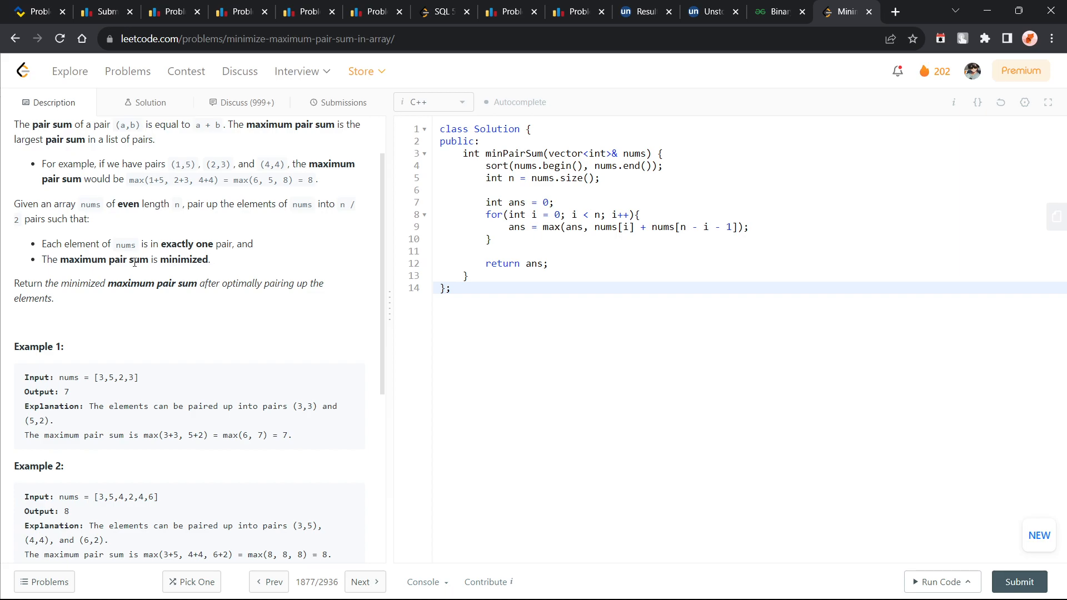
mouse_move(163, 298)
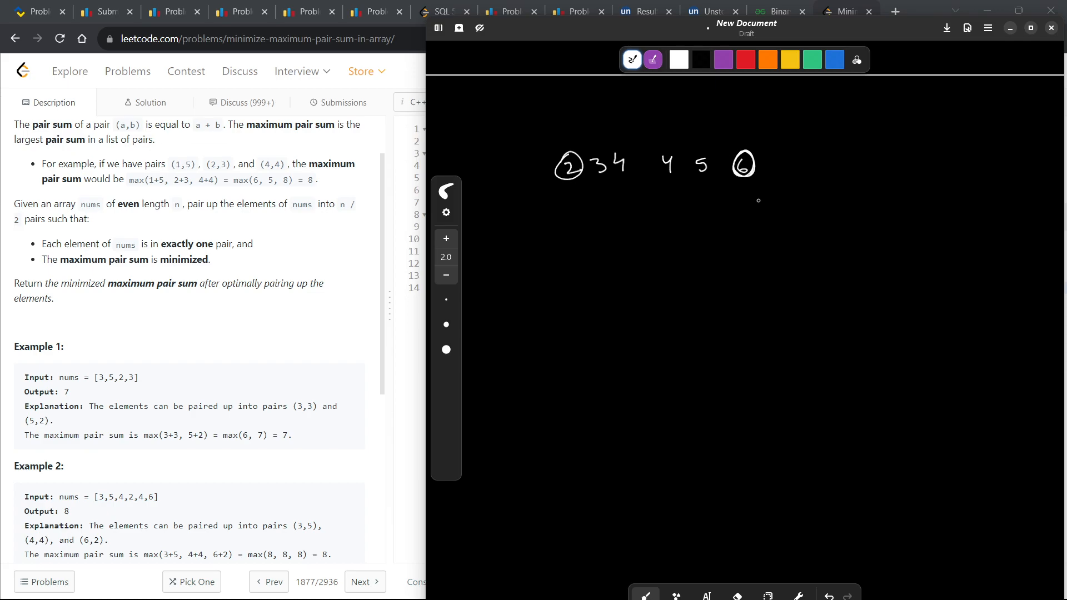
mouse_move(668, 208)
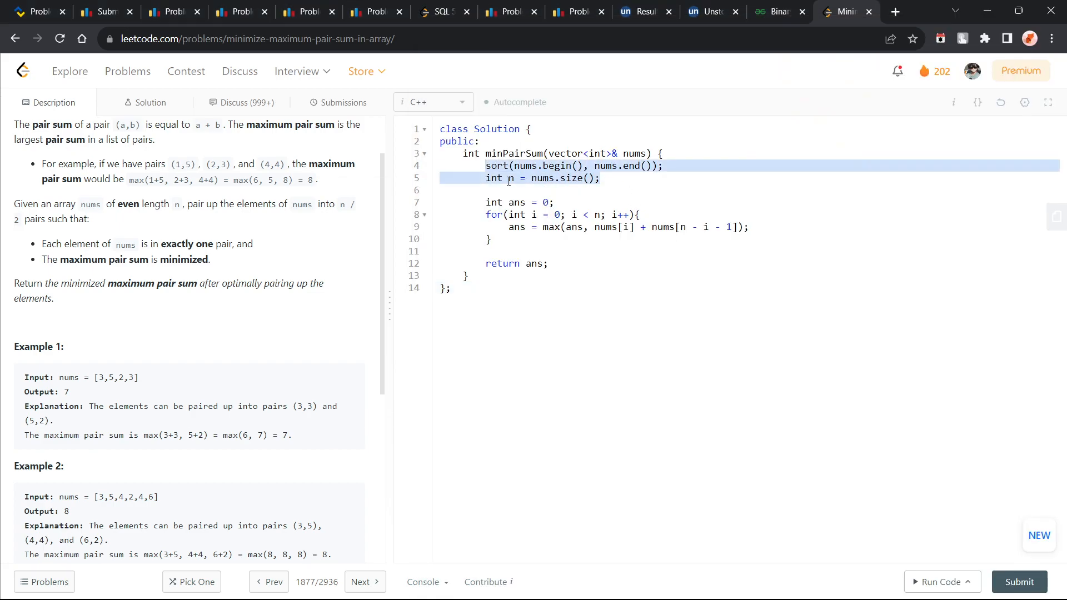
Step: Change the for-loop condition from n to n / 2
click(493, 202)
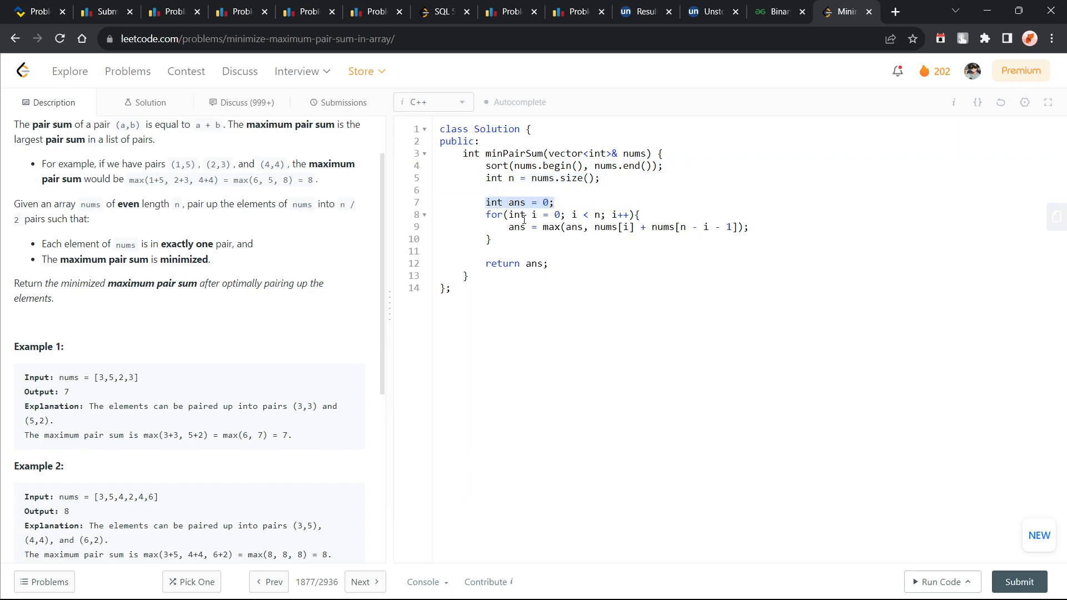
click(549, 263)
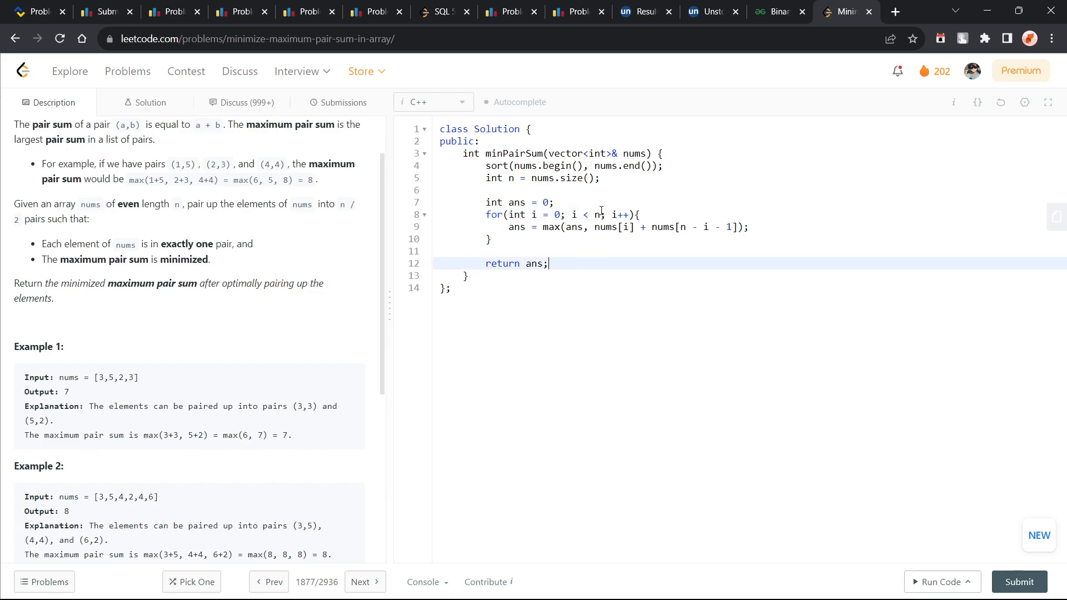
text(/ 2)
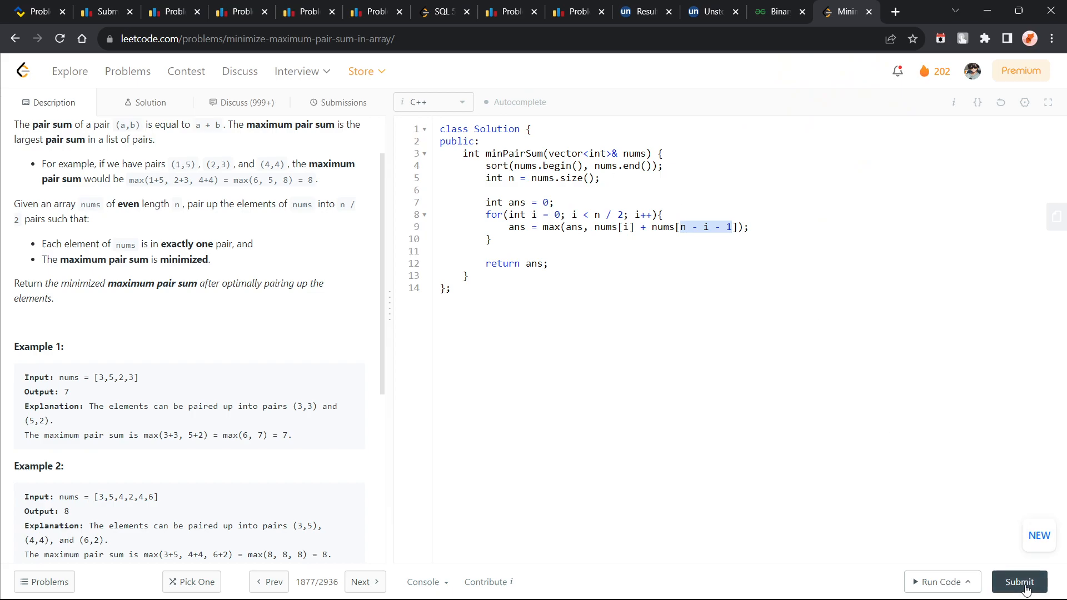
Step: Submit the n / 2 version, confirm Accepted at 180 ms, and return to Description
click(1019, 582)
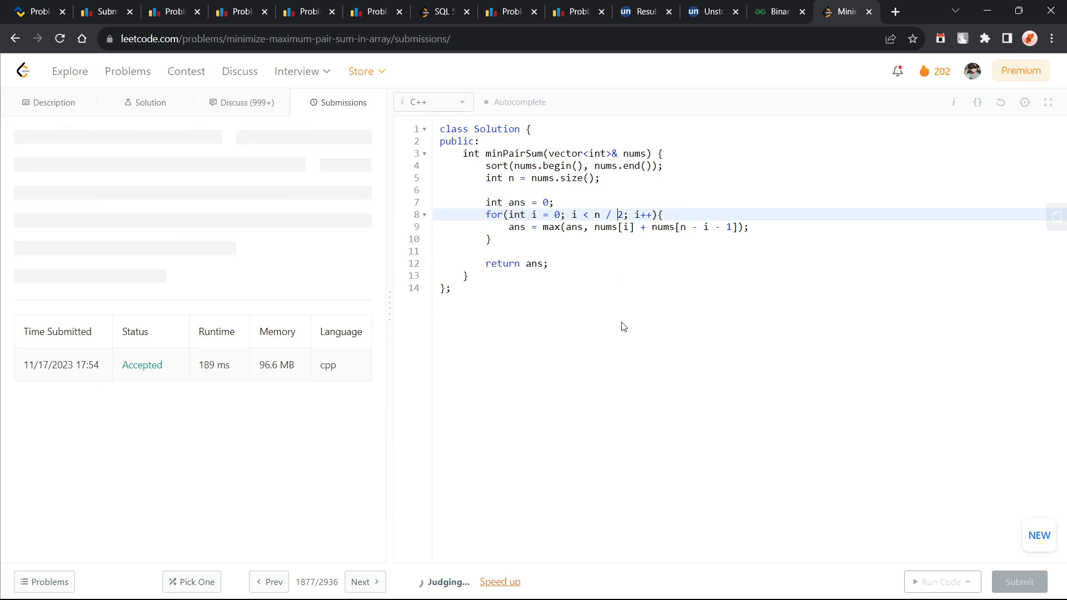
click(1019, 582)
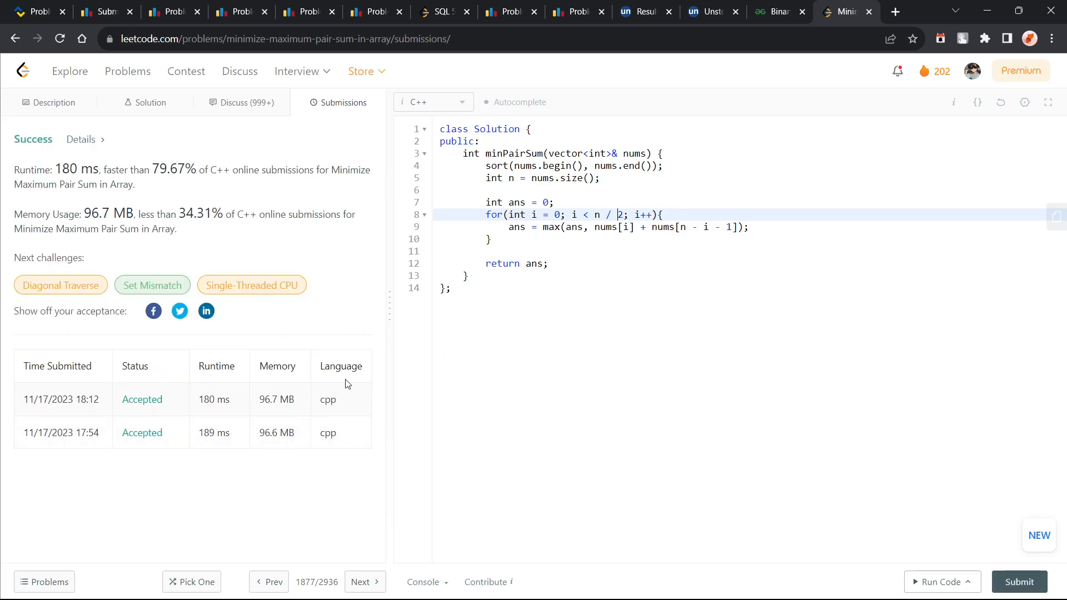
double_click(211, 399)
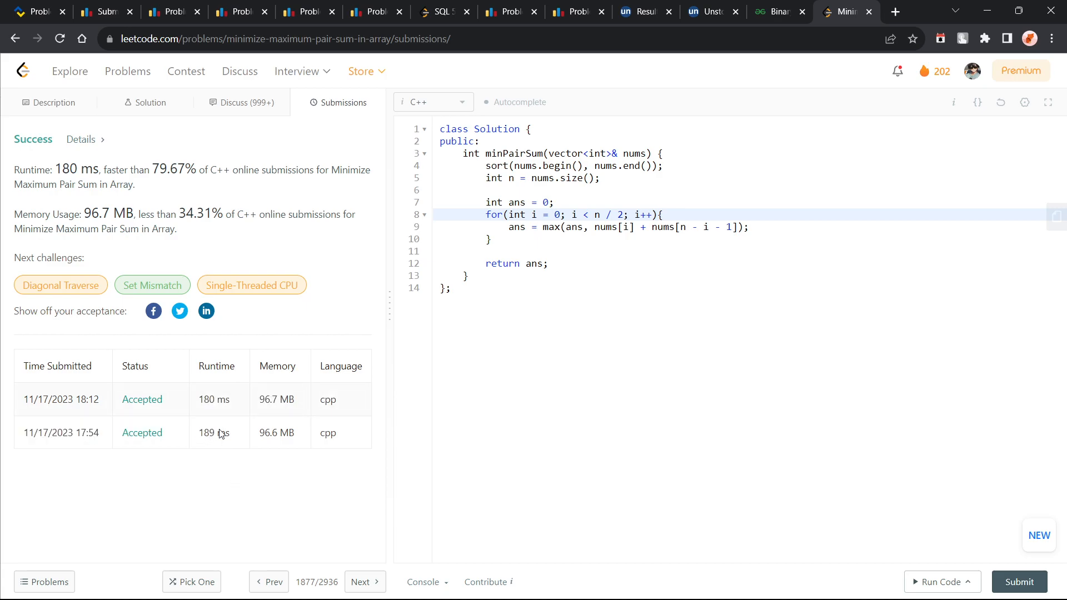
mouse_move(160, 123)
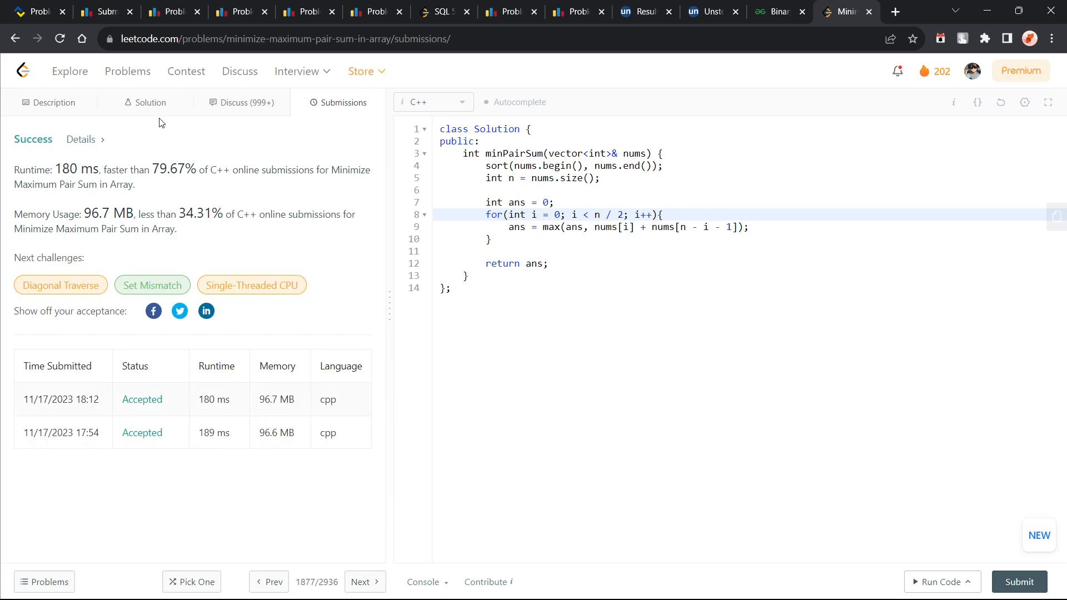
click(54, 102)
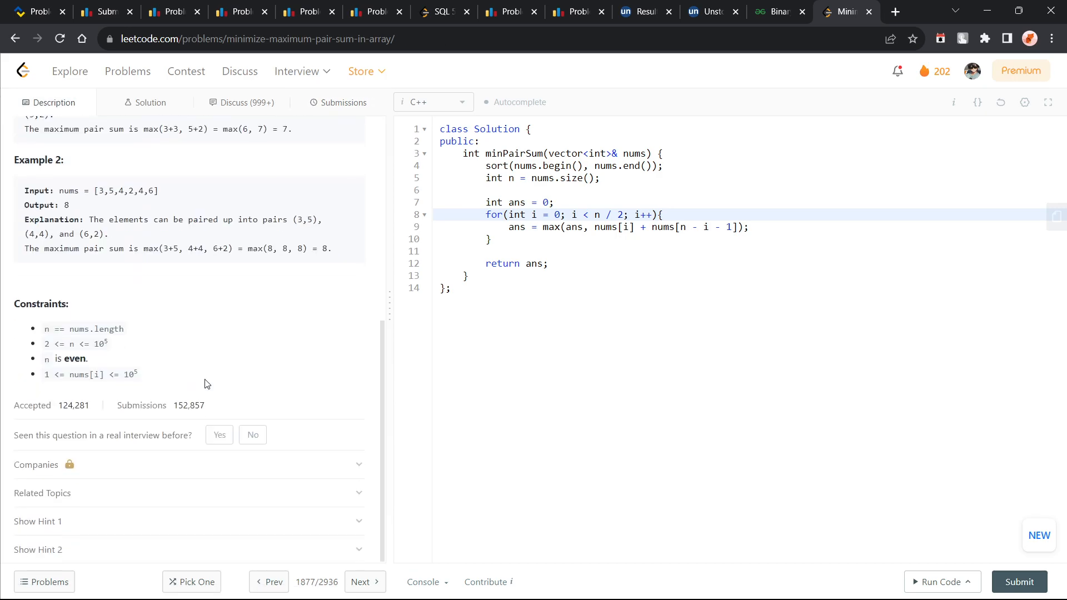
scroll(up, 3)
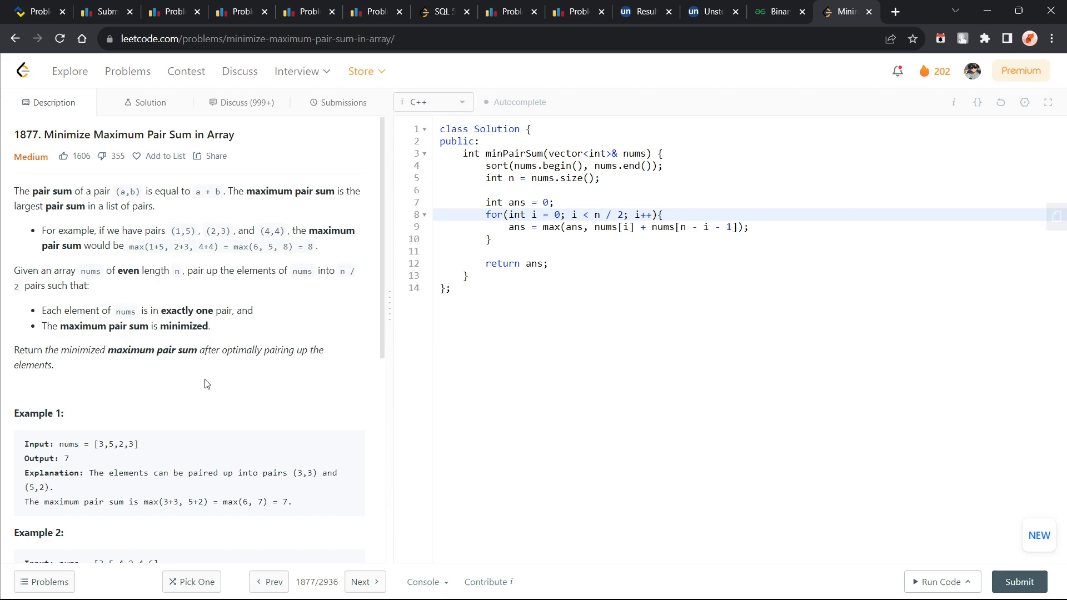
scroll(down, 3)
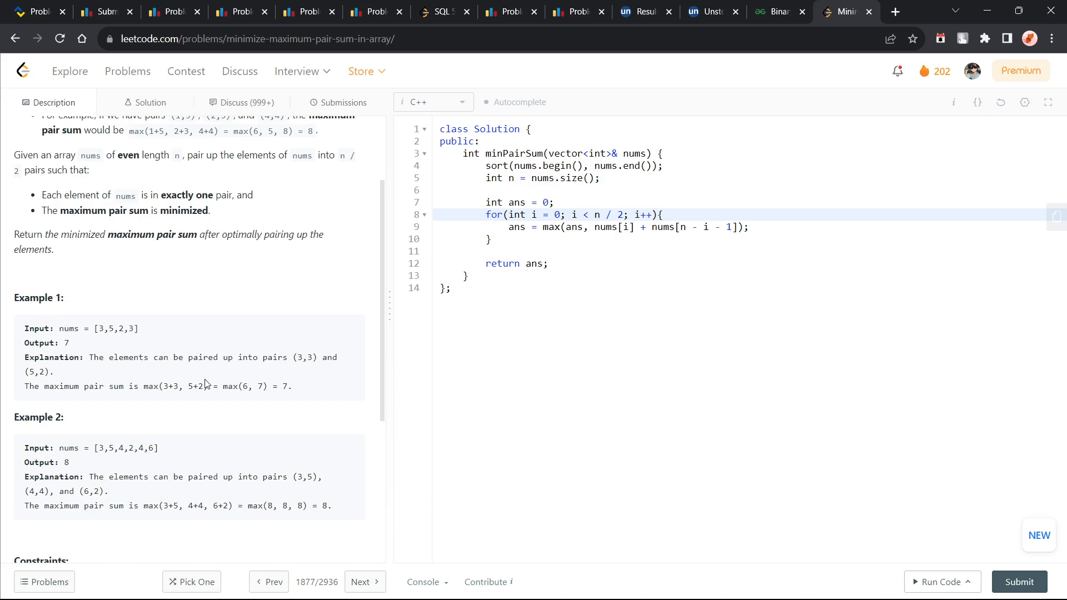
scroll(down, 3)
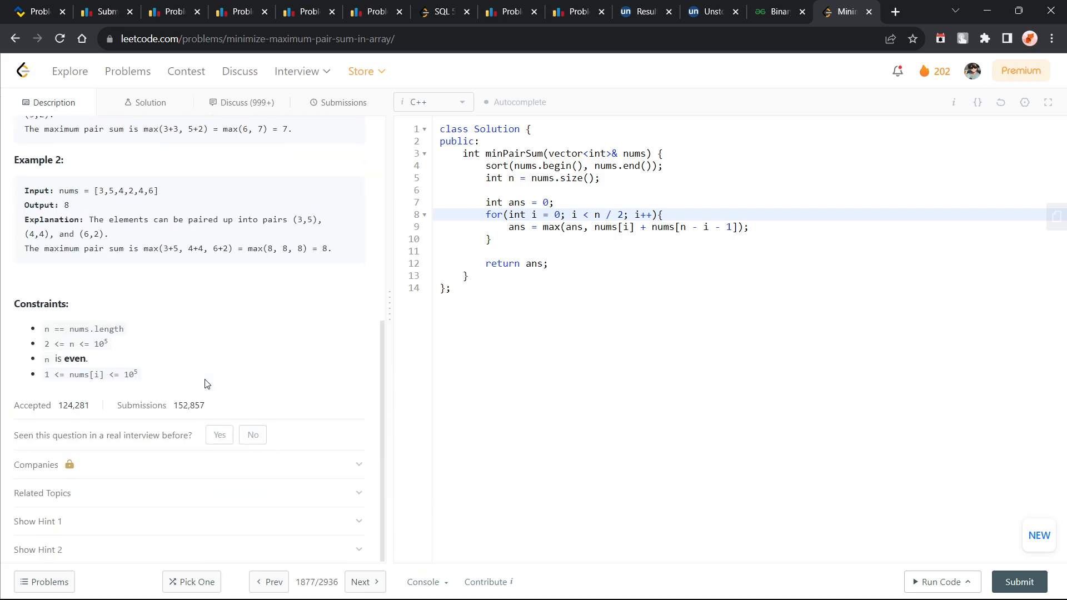
scroll(up, 3)
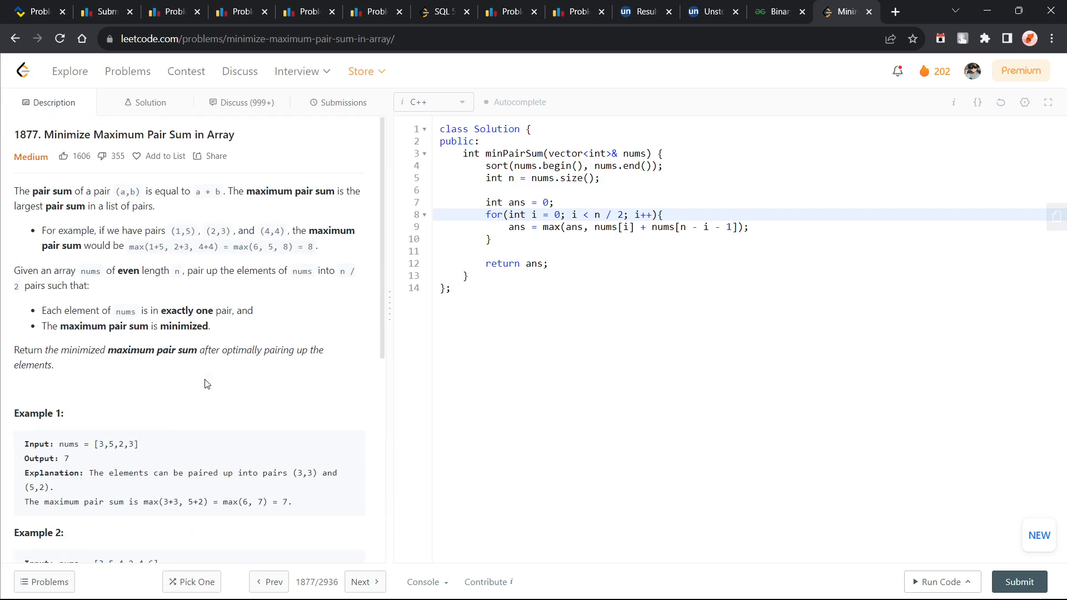